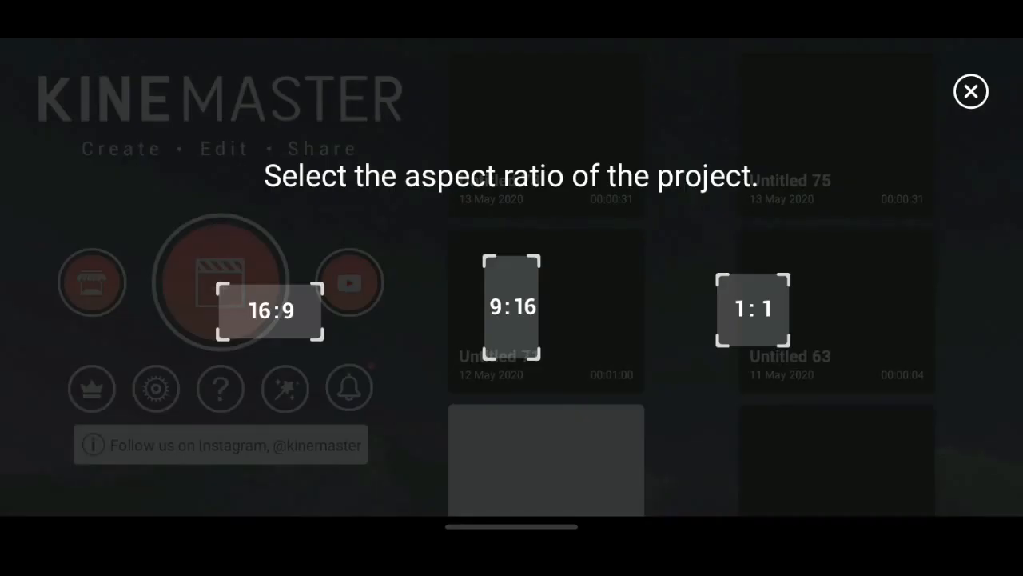
# - Choose the 16:9 widescreen aspect ratio for the new project
pyautogui.click(270, 310)
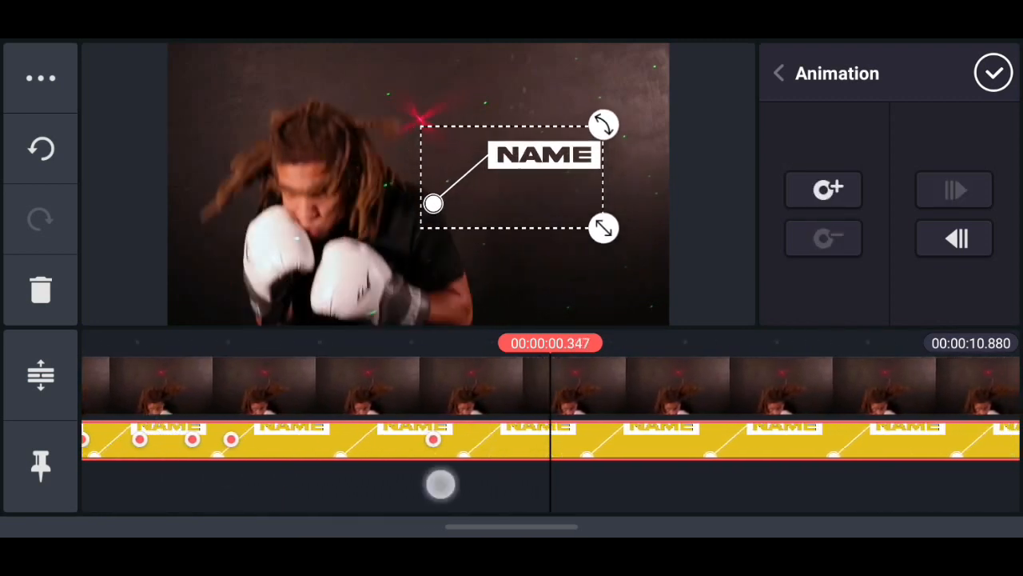
# - Drag the NAME callout so its dot sits on the boxer's shoulder
pyautogui.moveTo(440, 484); pyautogui.dragTo(344, 467)
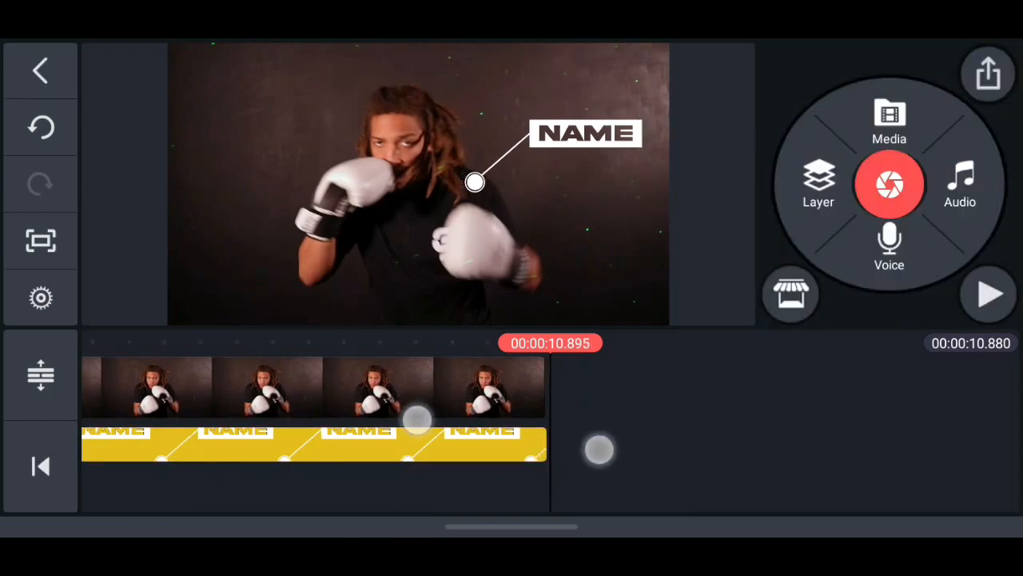
# - Play the boxing clip from the beginning to preview the shoulder-tracking callout
pyautogui.click(988, 294)
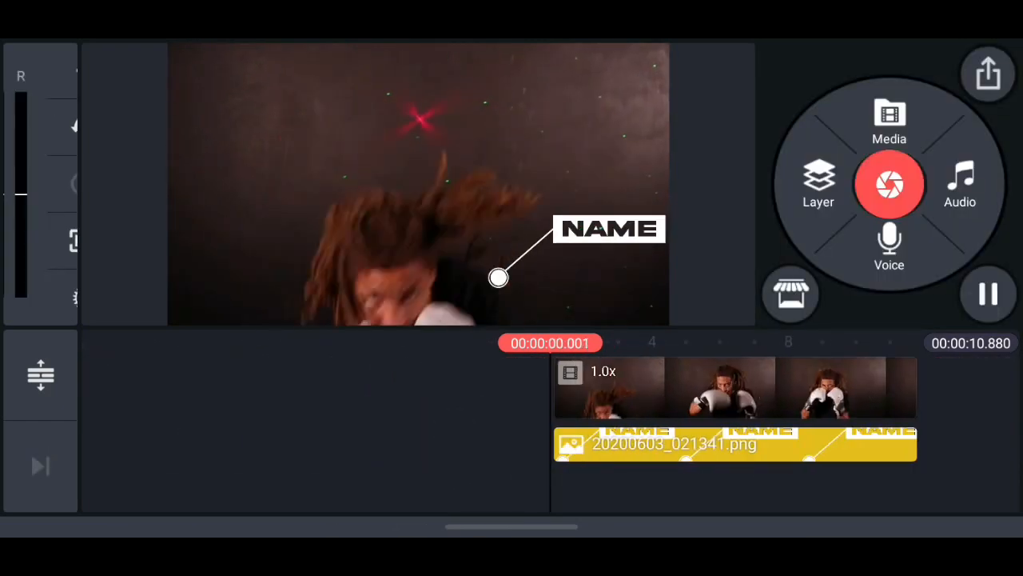